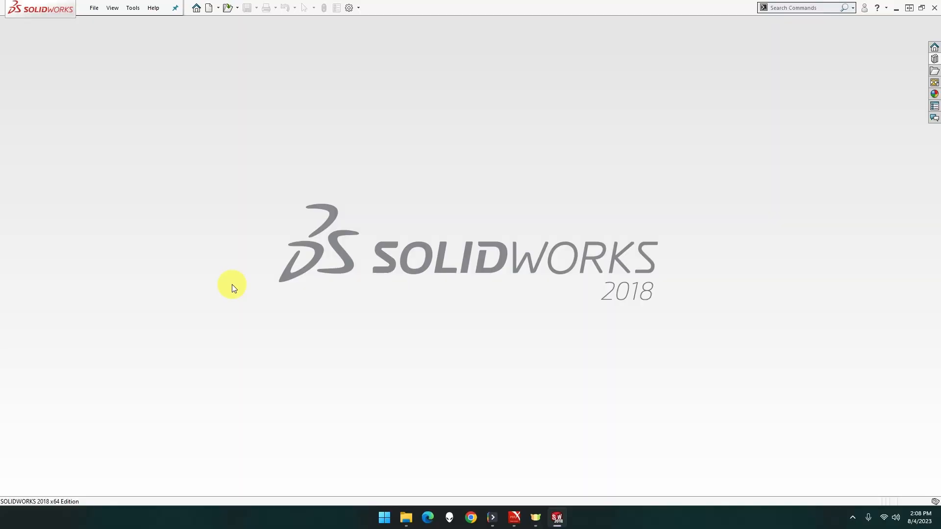
- Create a new part document from the Part template
{"action": "left_click", "coordinate": [94, 6]}
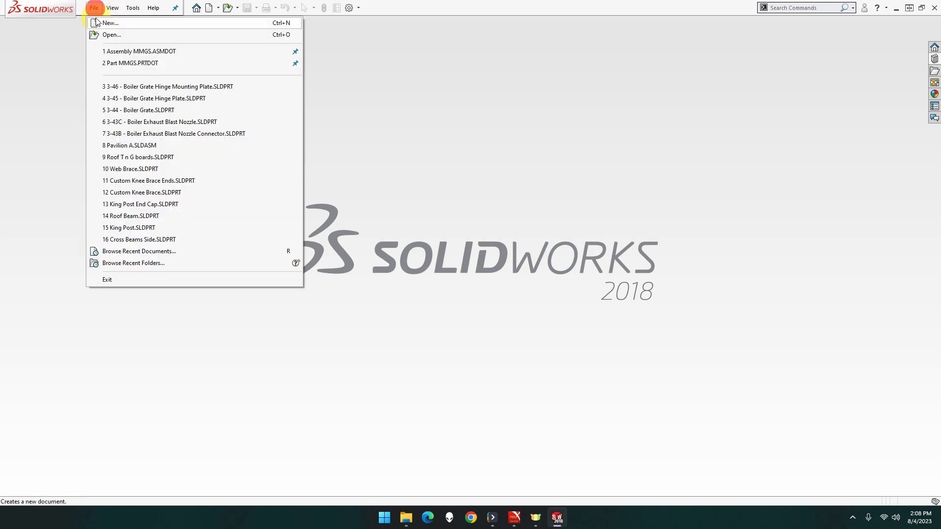
{"action": "left_click", "coordinate": [109, 22]}
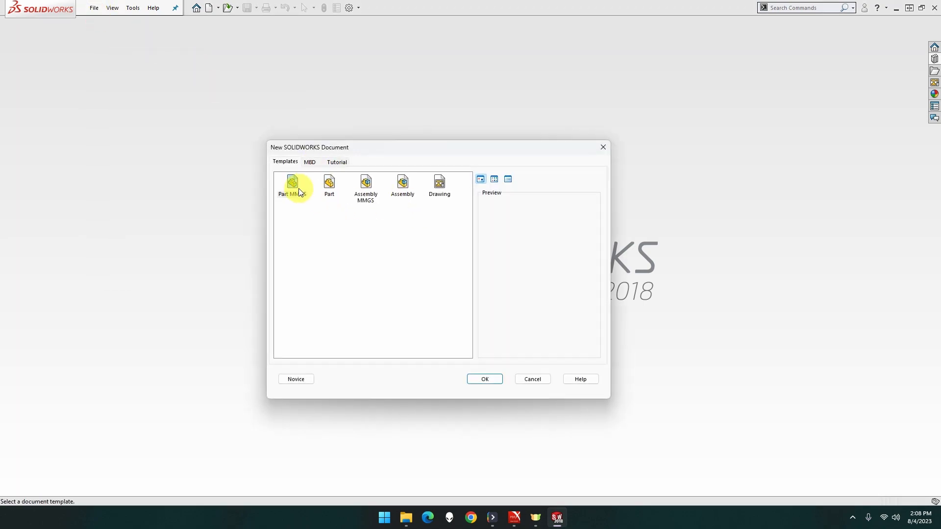
{"action": "left_click", "coordinate": [484, 378]}
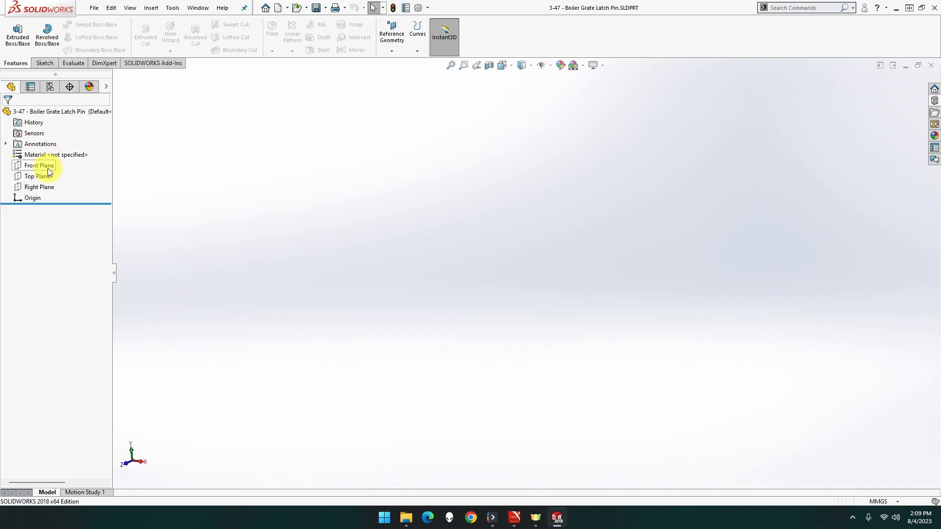
- Sketch a 6 mm diameter circle at the origin on the Right Plane
{"action": "right_click", "coordinate": [39, 187]}
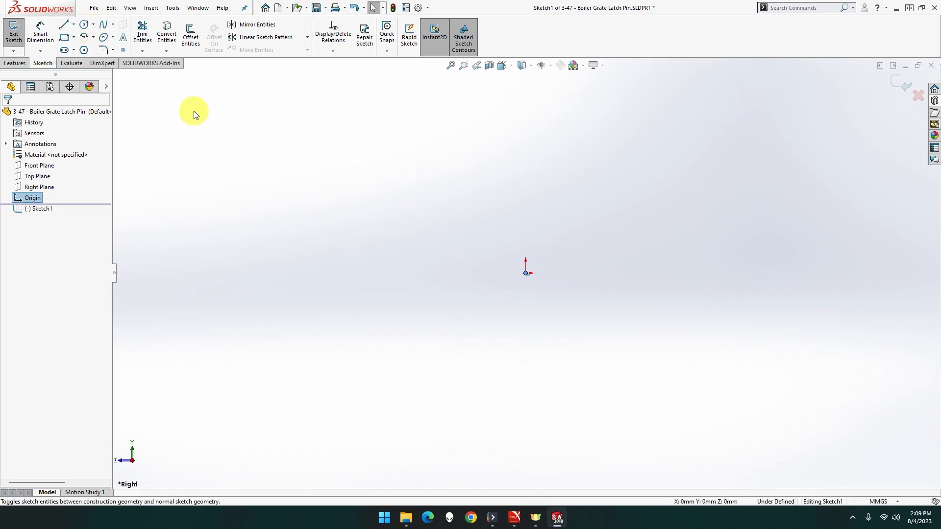
{"action": "left_click", "coordinate": [82, 24]}
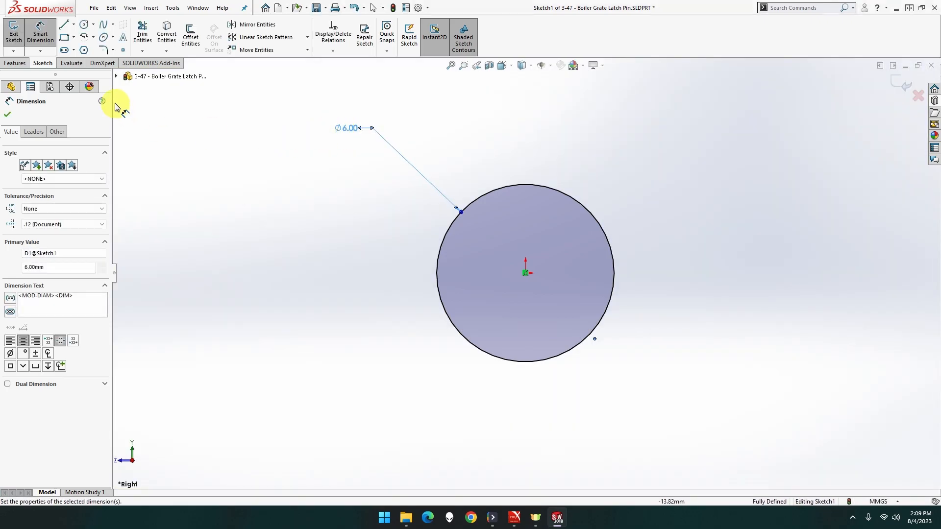
{"action": "left_click", "coordinate": [16, 63]}
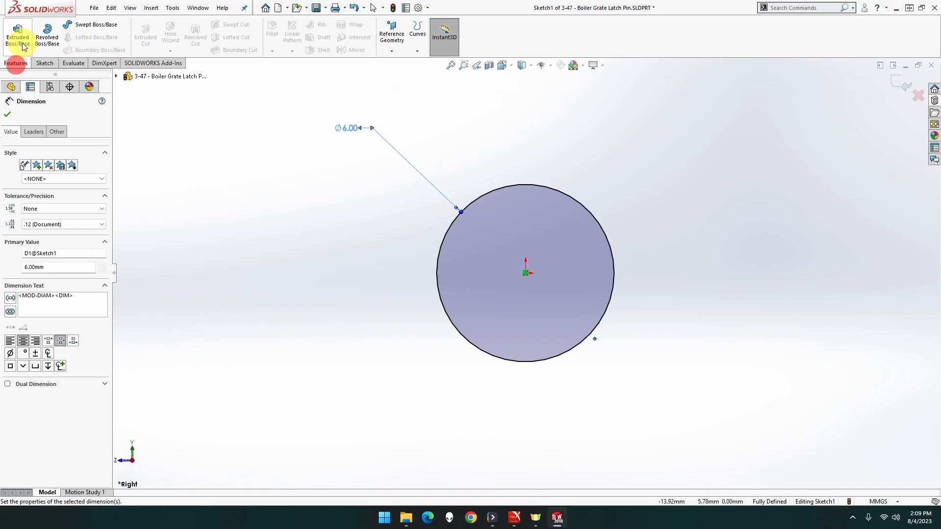
- Extrude the circle 57 mm with Mid Plane into the cylindrical pin Boss-Extrude1
{"action": "left_click", "coordinate": [16, 37]}
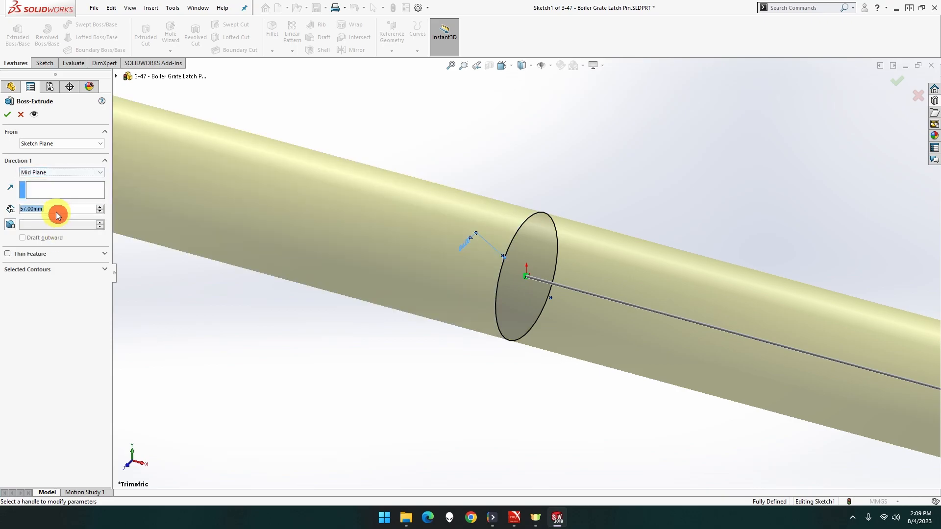
{"action": "left_click", "coordinate": [7, 114]}
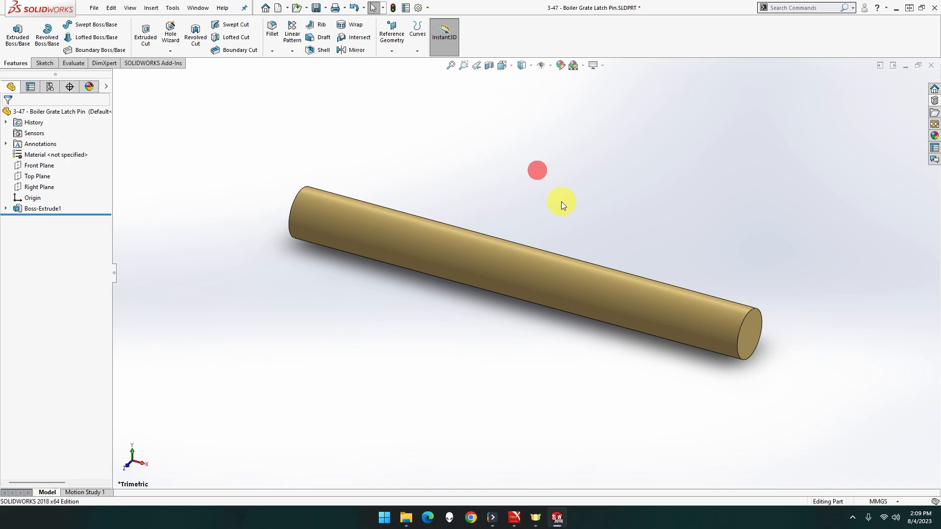
{"action": "mouse_move", "coordinate": [697, 275]}
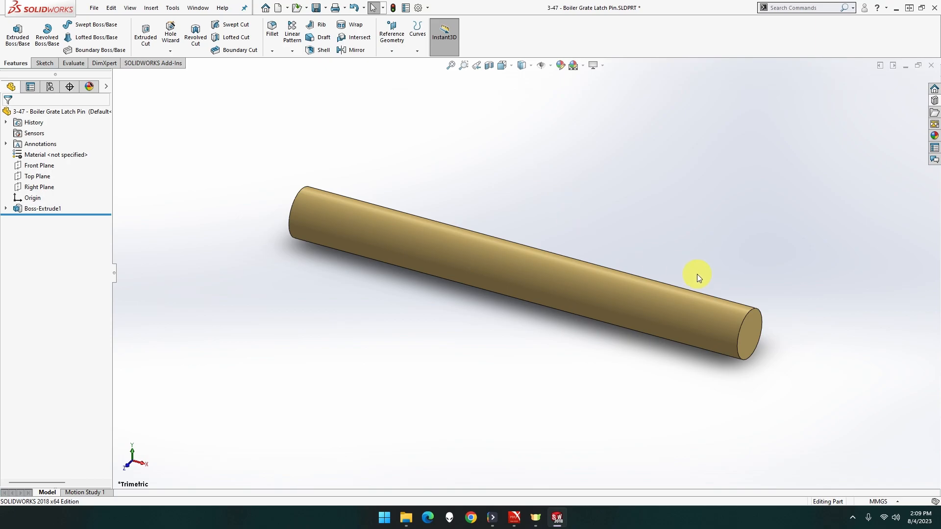
- Create reference Plane1 offset from the cylinder's right end face
{"action": "right_click", "coordinate": [744, 334]}
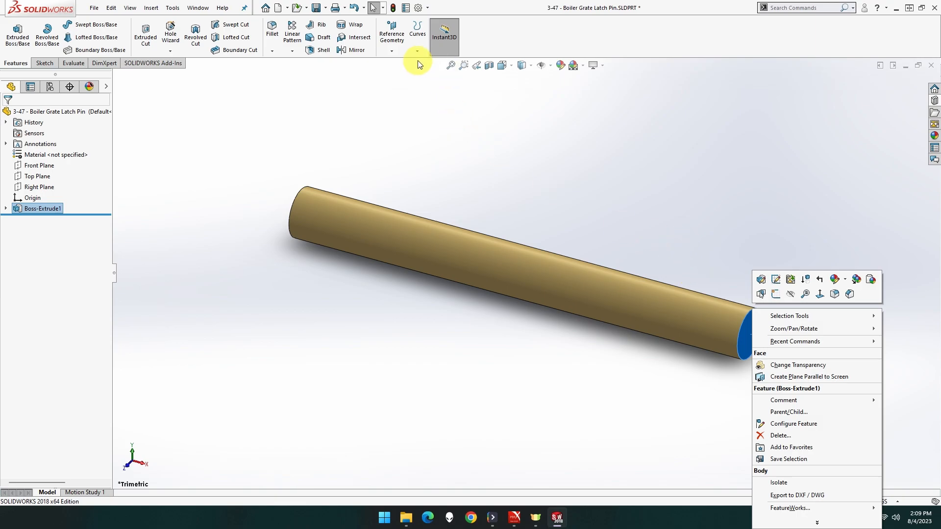
{"action": "left_click", "coordinate": [391, 33]}
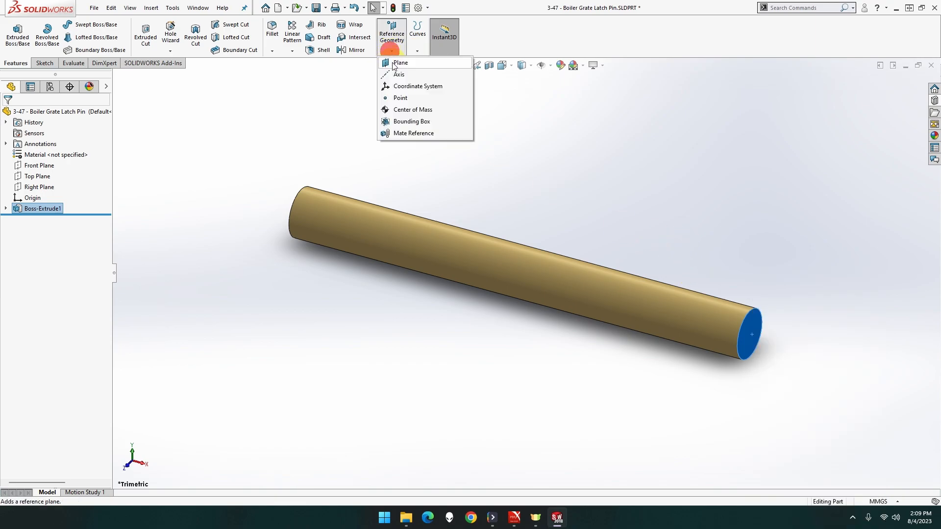
{"action": "left_click", "coordinate": [400, 63]}
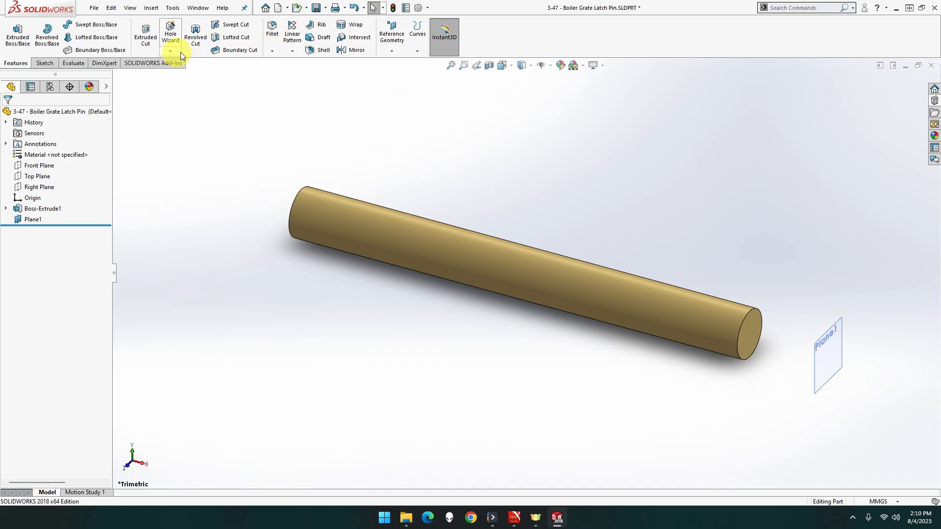
- Start a Metric Die M6x1.0 thread feature on the pin's end edge
{"action": "left_click", "coordinate": [170, 51]}
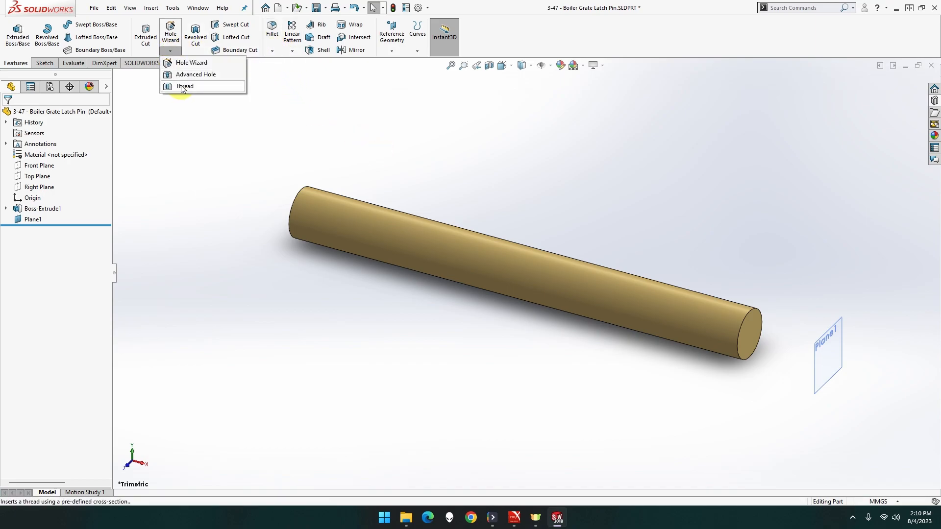
{"action": "left_click", "coordinate": [186, 86]}
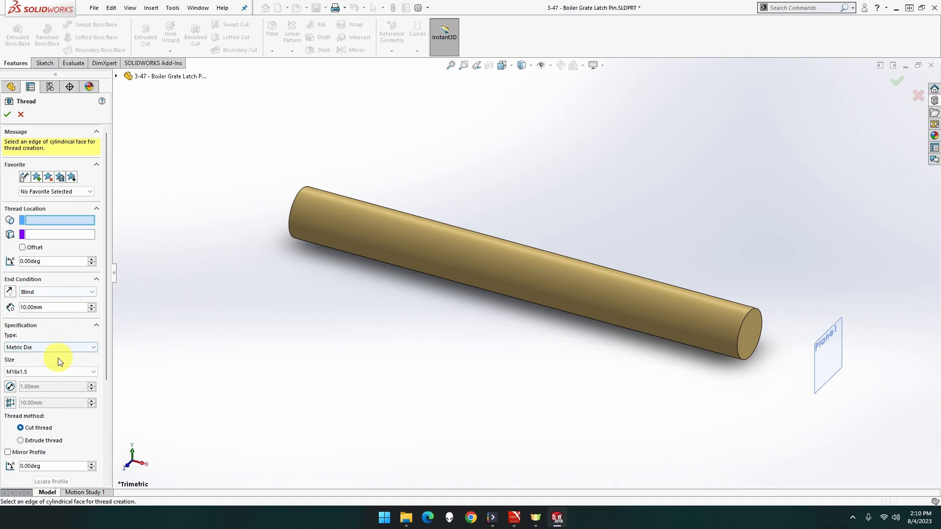
{"action": "left_click", "coordinate": [50, 372]}
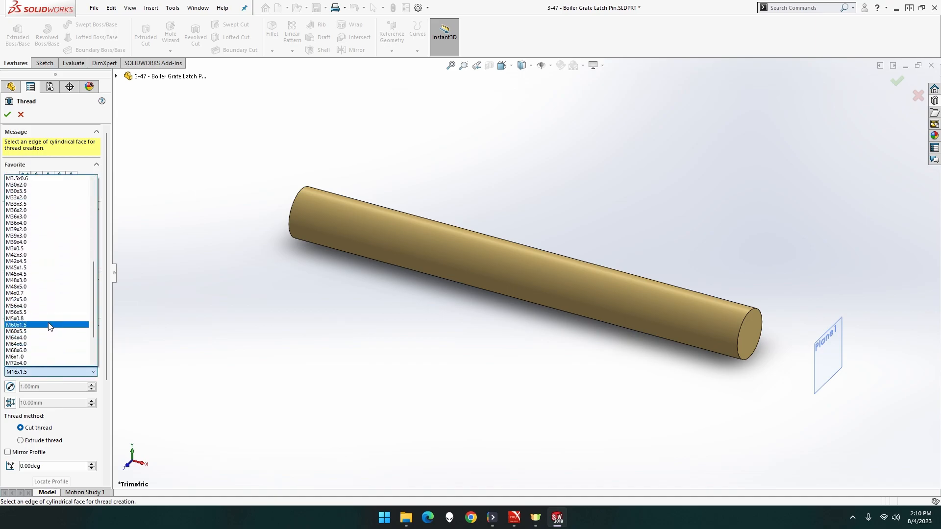
{"action": "left_click", "coordinate": [16, 324]}
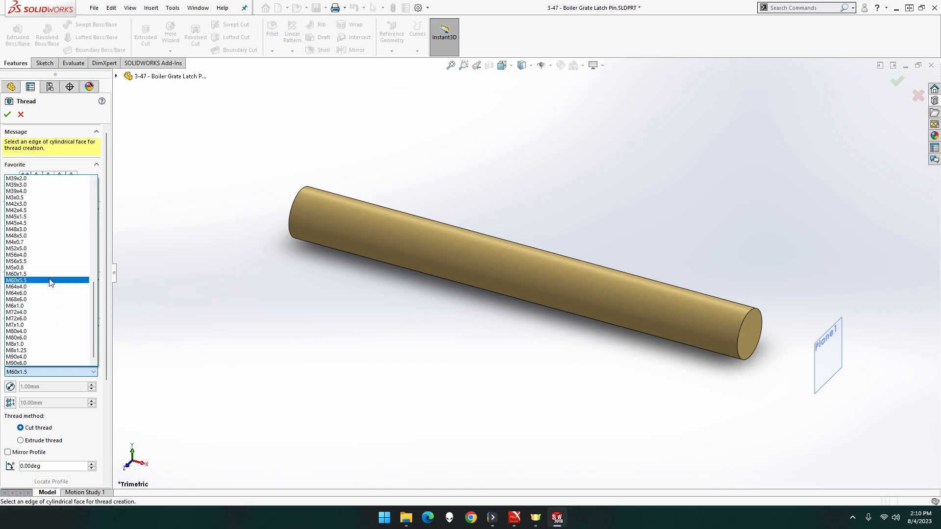
{"action": "left_click", "coordinate": [18, 293]}
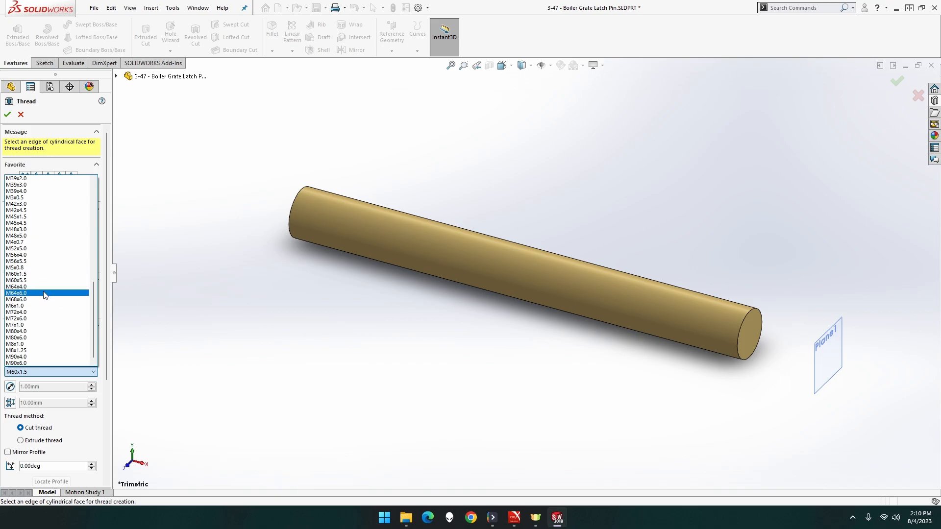
{"action": "left_click", "coordinate": [45, 306]}
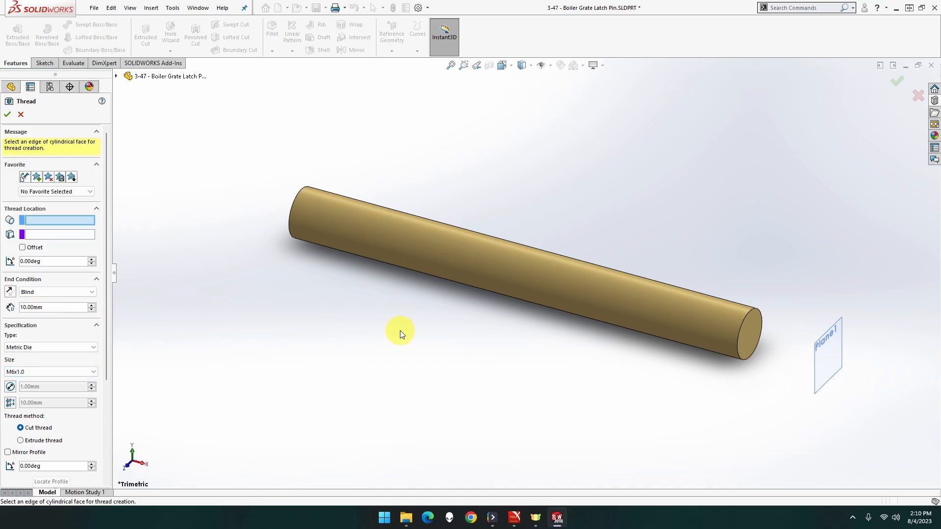
{"action": "mouse_move", "coordinate": [744, 318]}
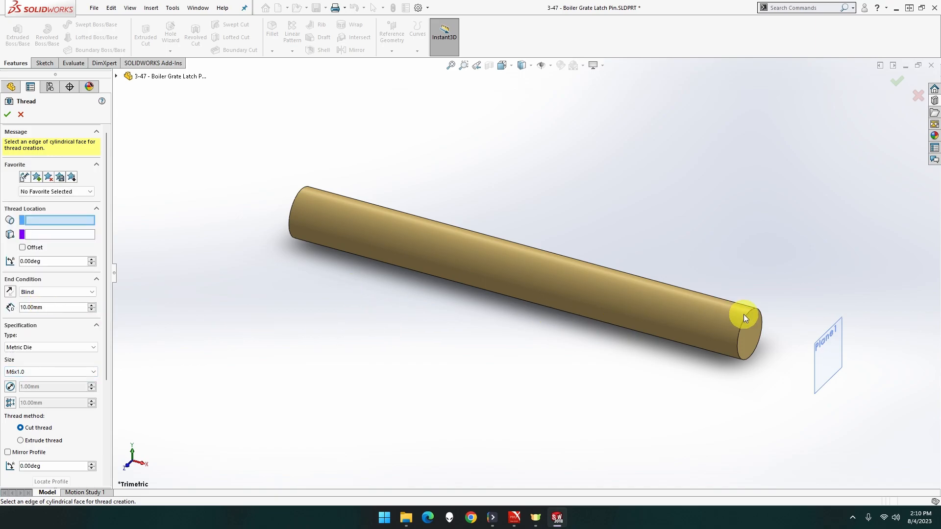
{"action": "left_click", "coordinate": [745, 317]}
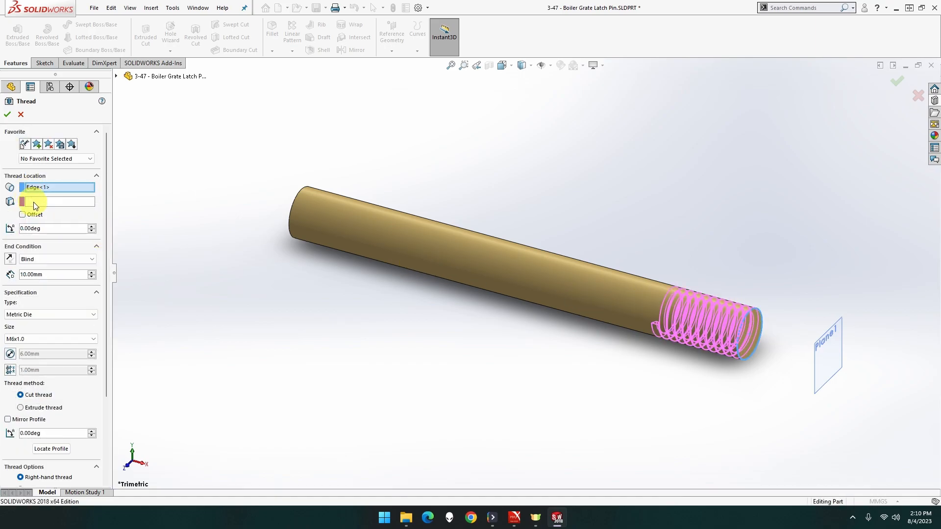
{"action": "mouse_move", "coordinate": [10, 203]}
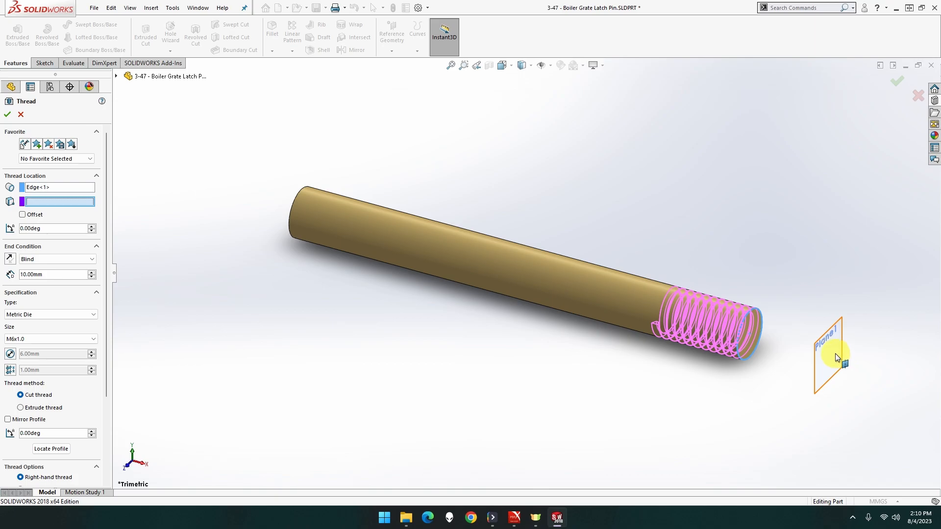
- Finish Thread1 as a 22 mm cut thread from Plane1, trimmed with the end faces
{"action": "left_click", "coordinate": [830, 351]}
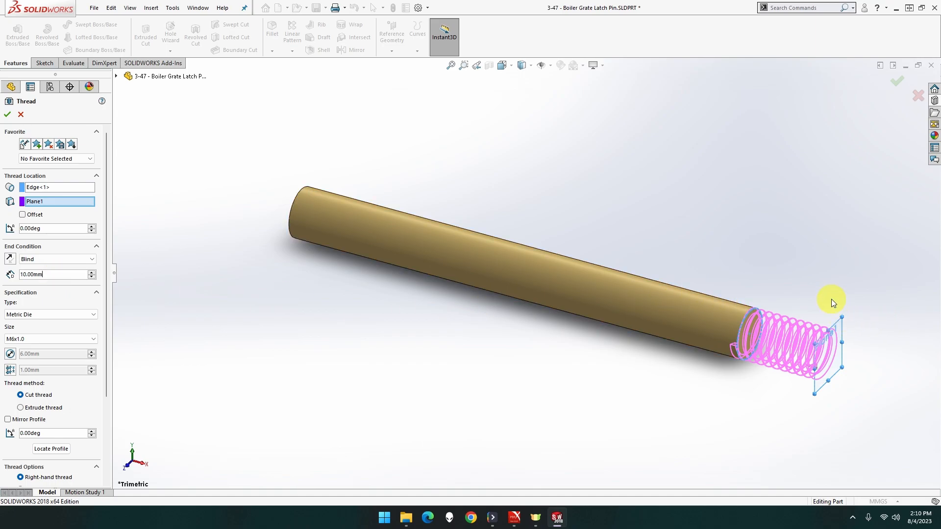
{"action": "type", "text": "22"}
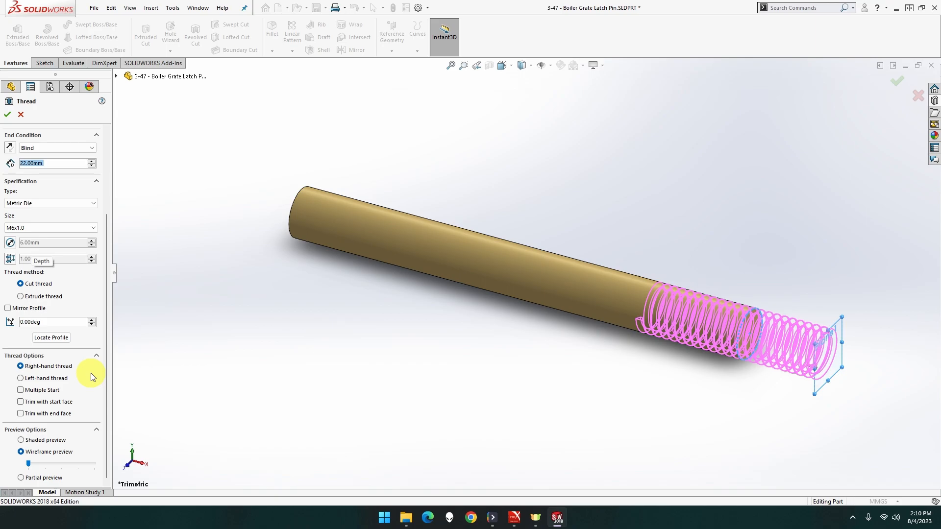
{"action": "left_click", "coordinate": [21, 402]}
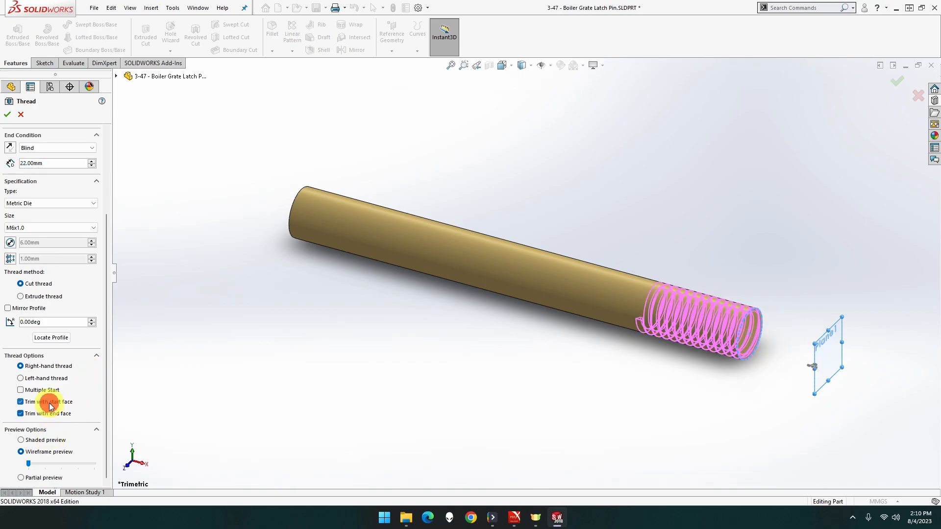
{"action": "left_click", "coordinate": [21, 296]}
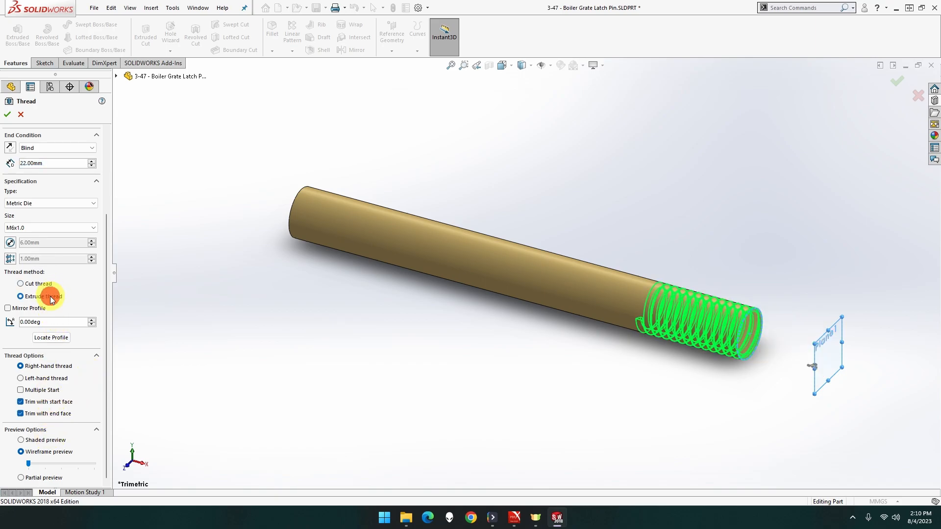
{"action": "left_click", "coordinate": [21, 296]}
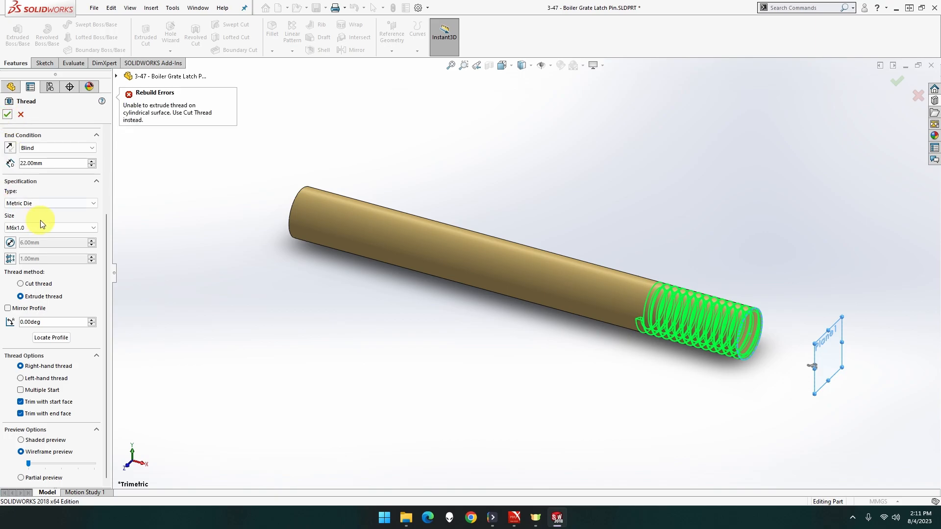
{"action": "left_click", "coordinate": [20, 283]}
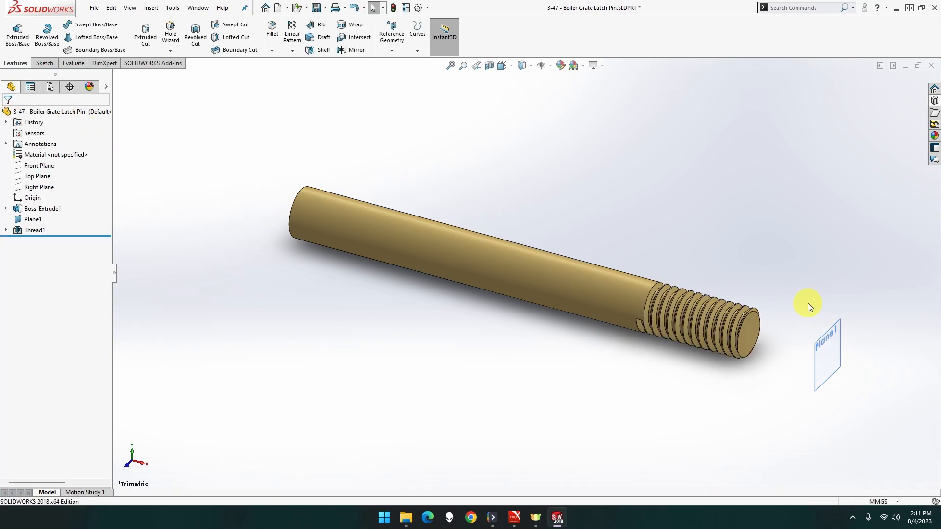
{"action": "mouse_move", "coordinate": [809, 308]}
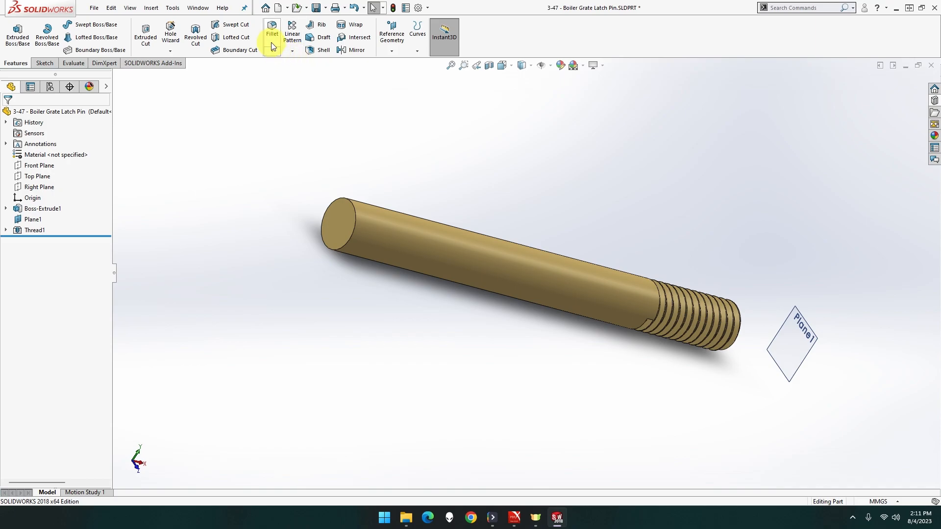
{"action": "mouse_move", "coordinate": [296, 130]}
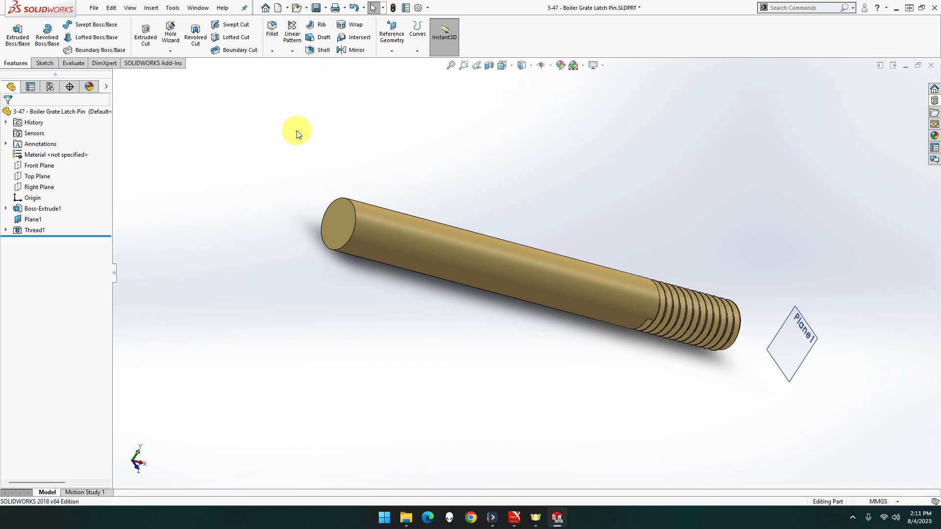
{"action": "mouse_move", "coordinate": [306, 80]}
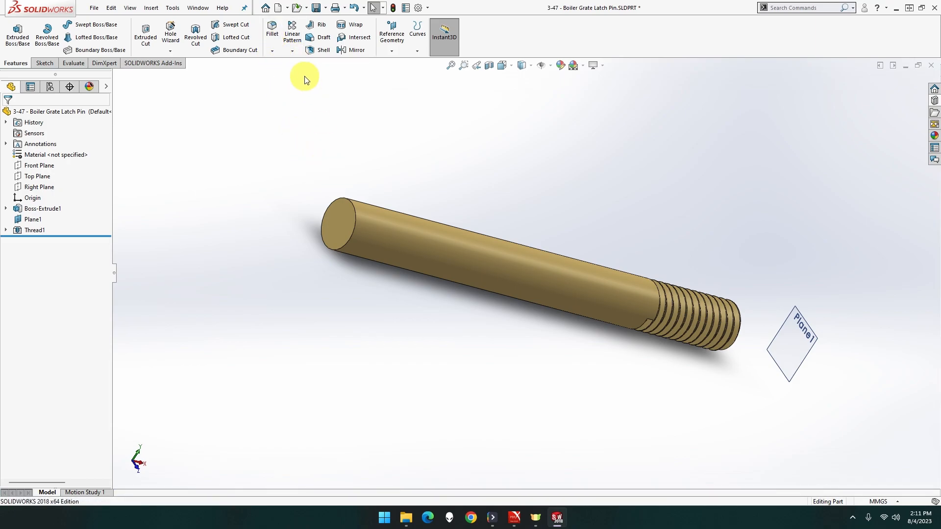
- Fillet the rim of the pin's plain end face at 0.50 mm
{"action": "left_click", "coordinate": [272, 31]}
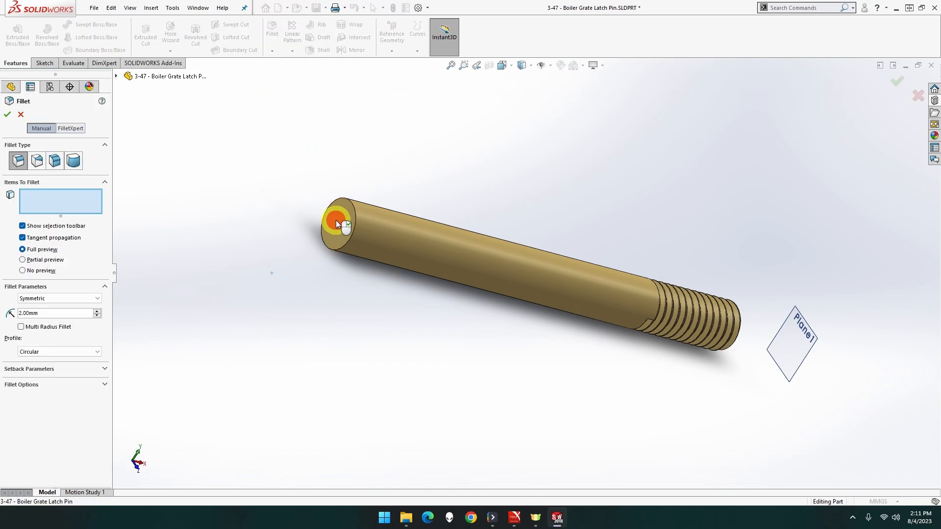
{"action": "left_click", "coordinate": [339, 223]}
{"action": "type", "text": "1"}
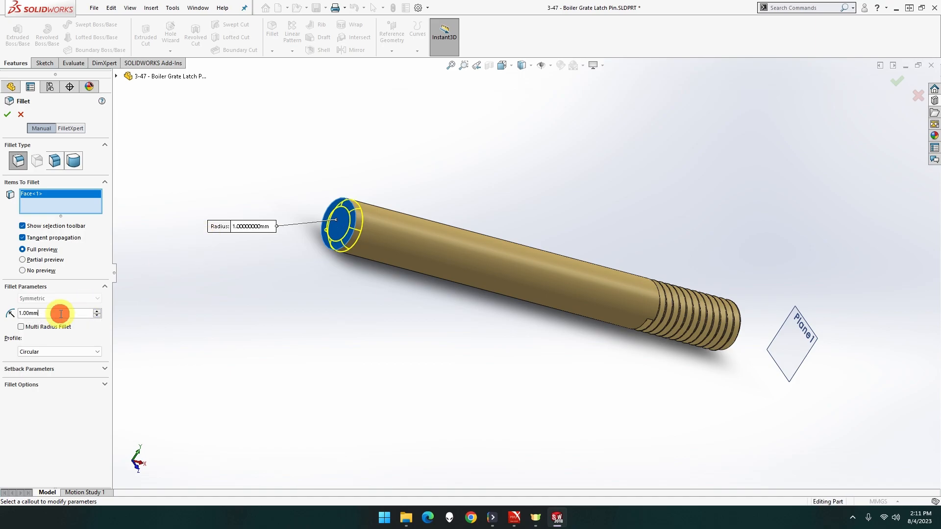
{"action": "type", "text": "0.50mm"}
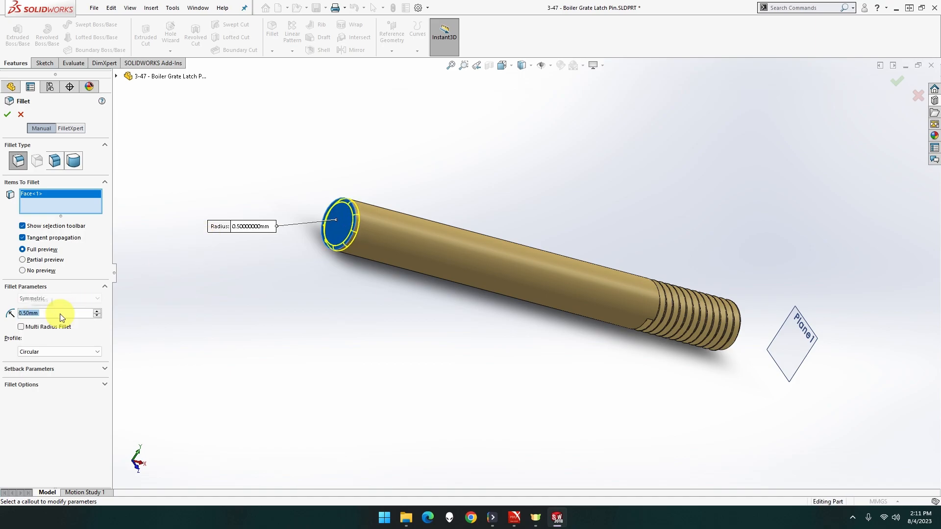
{"action": "mouse_move", "coordinate": [50, 143]}
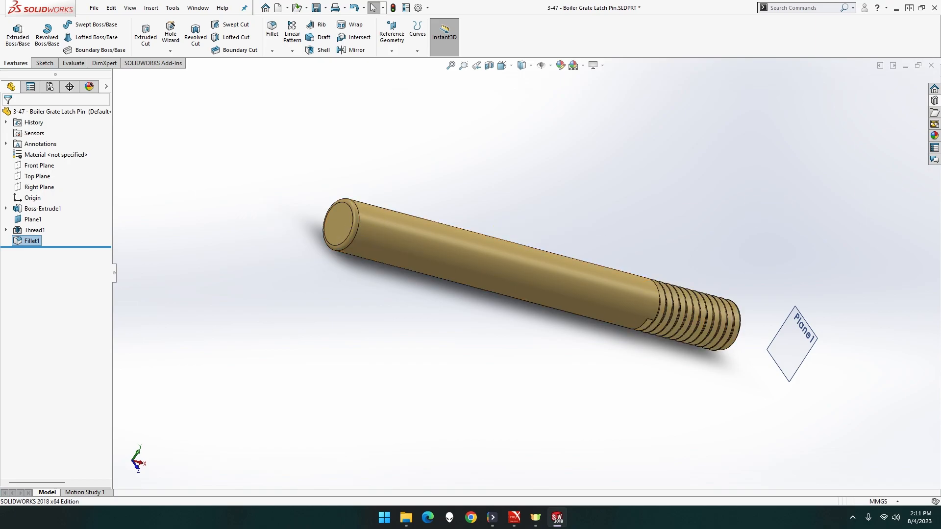
{"action": "left_click", "coordinate": [792, 342]}
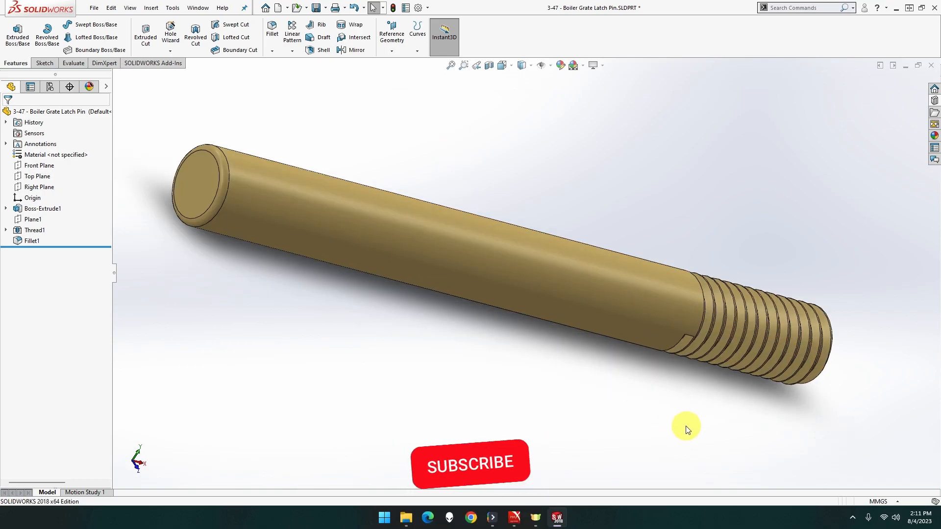
{"action": "left_click", "coordinate": [470, 462]}
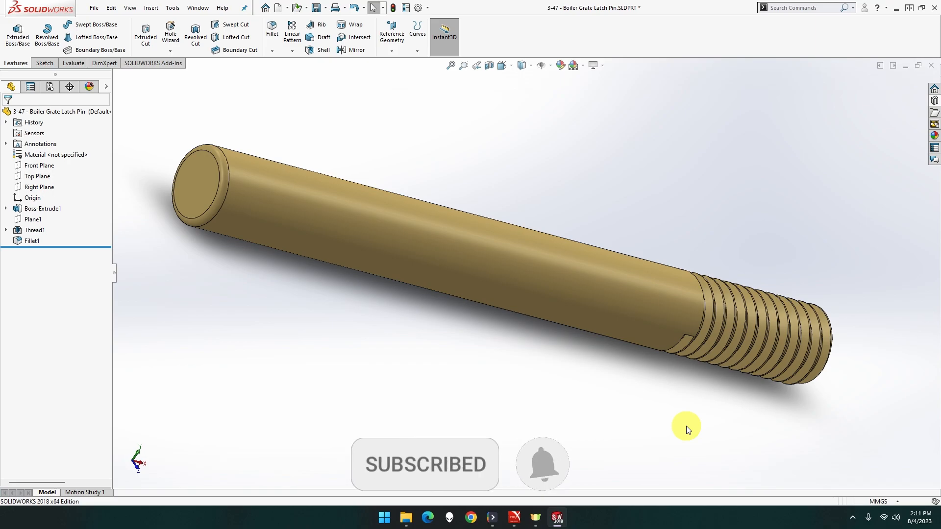